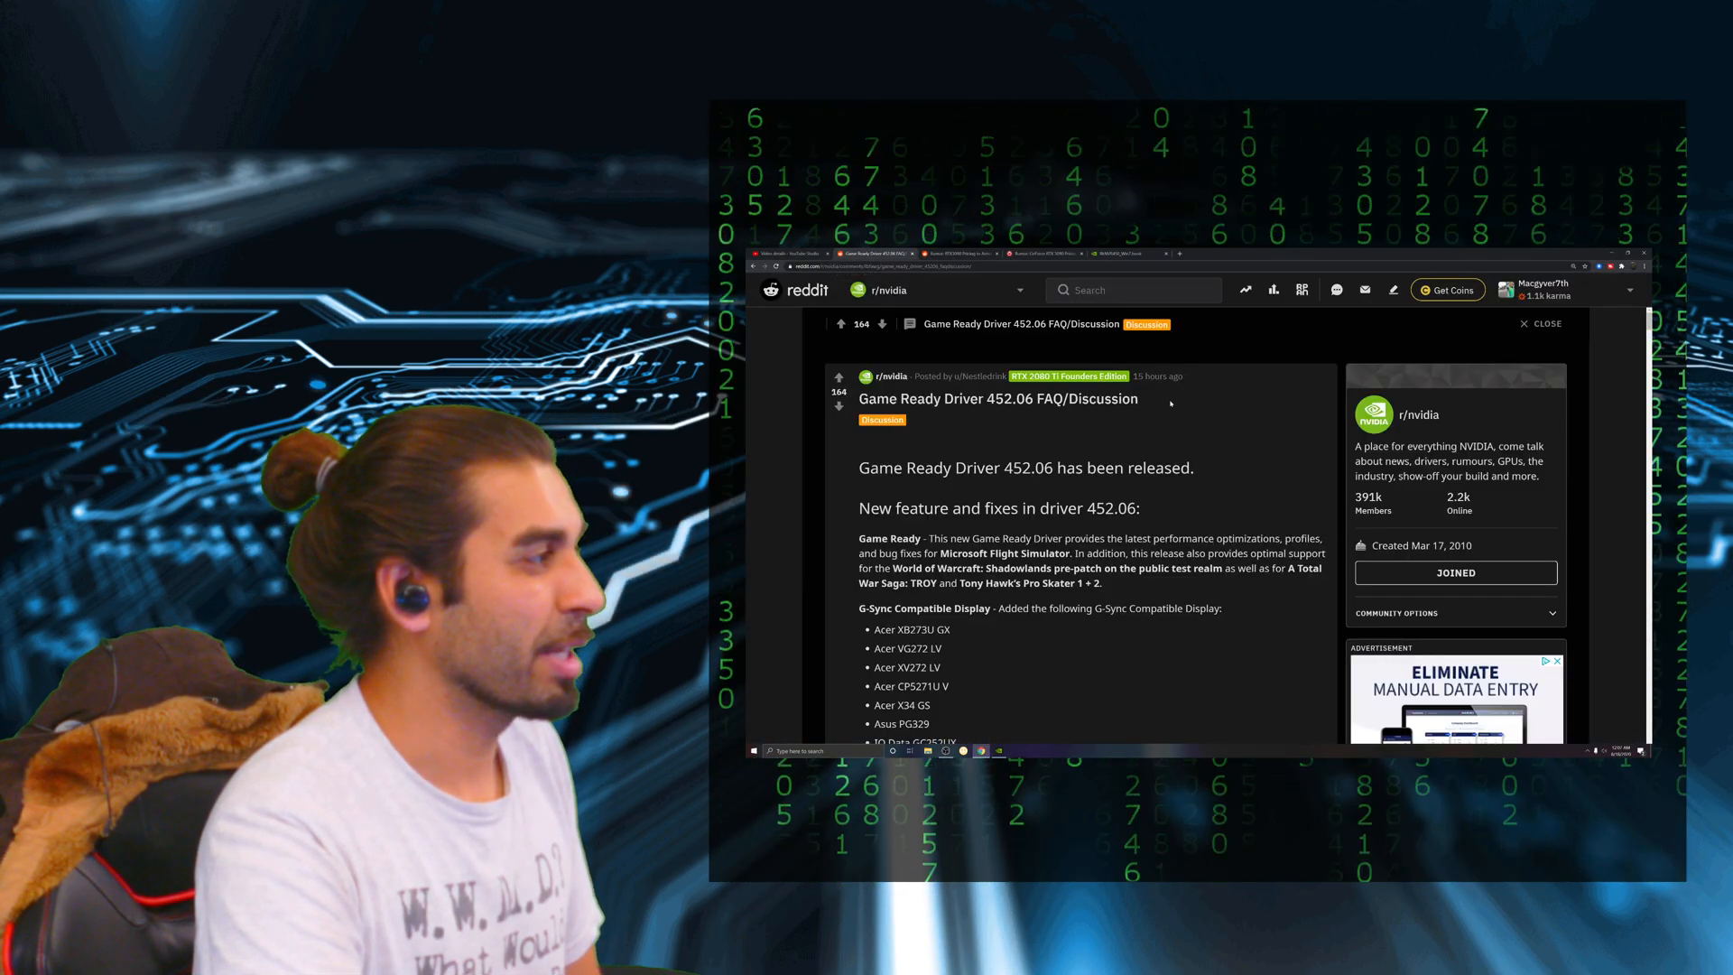
scroll("down", 3)
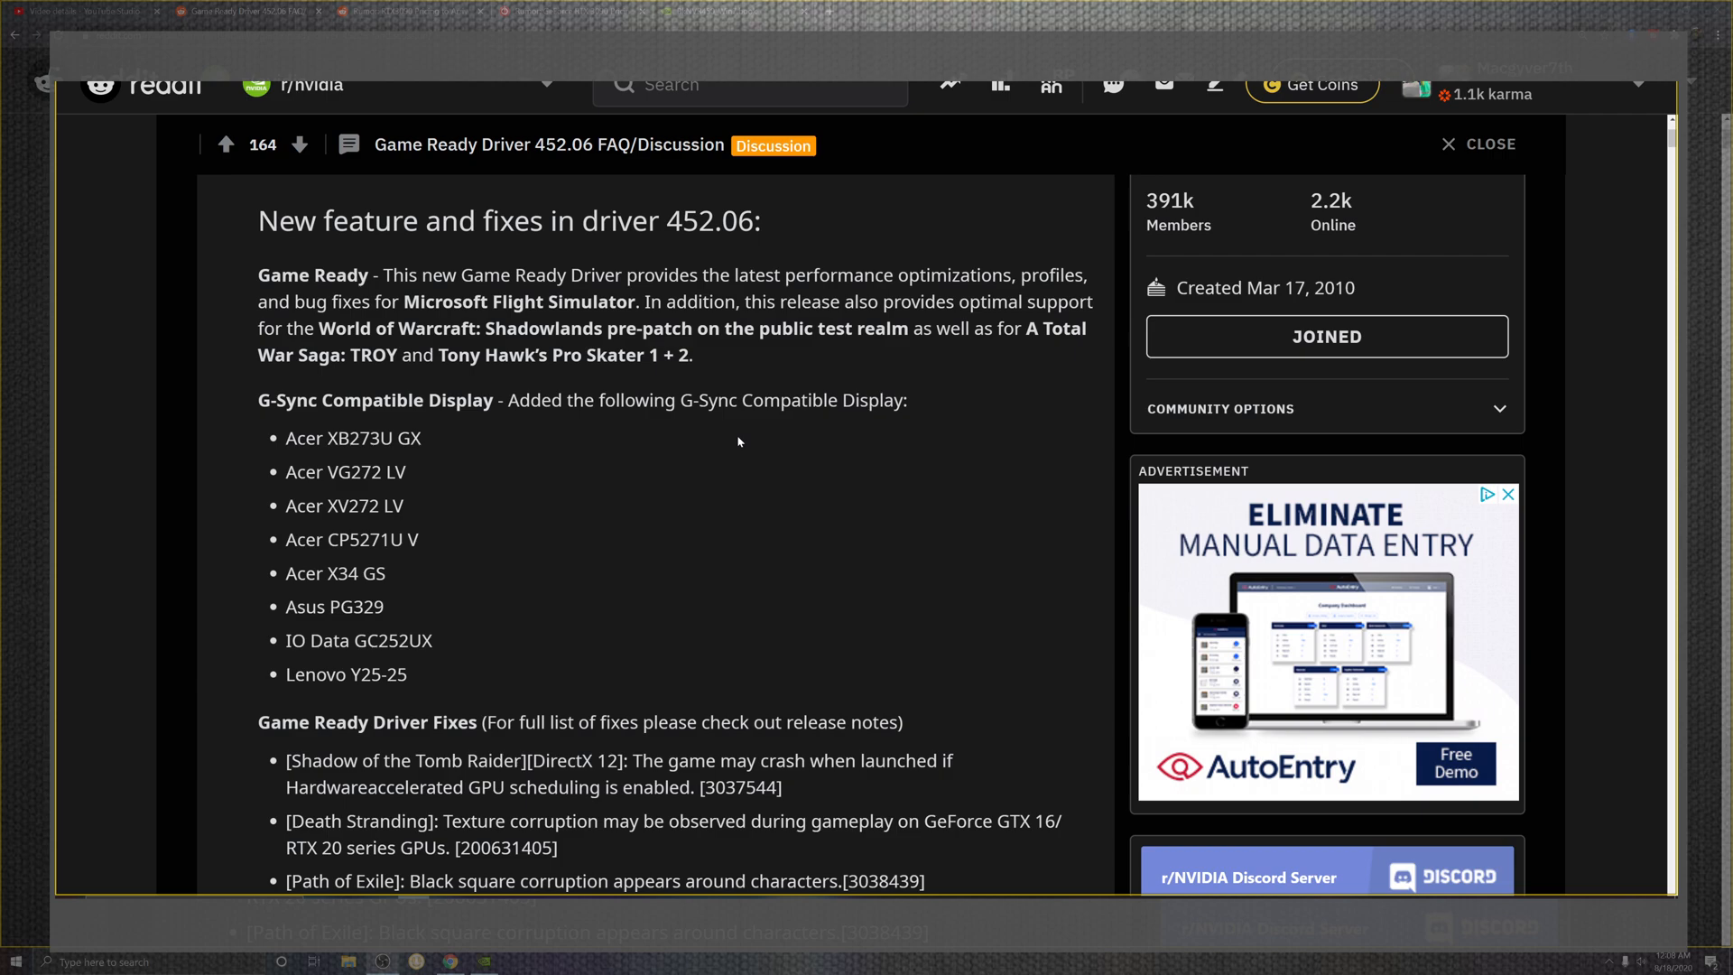
mouse_move(769, 435)
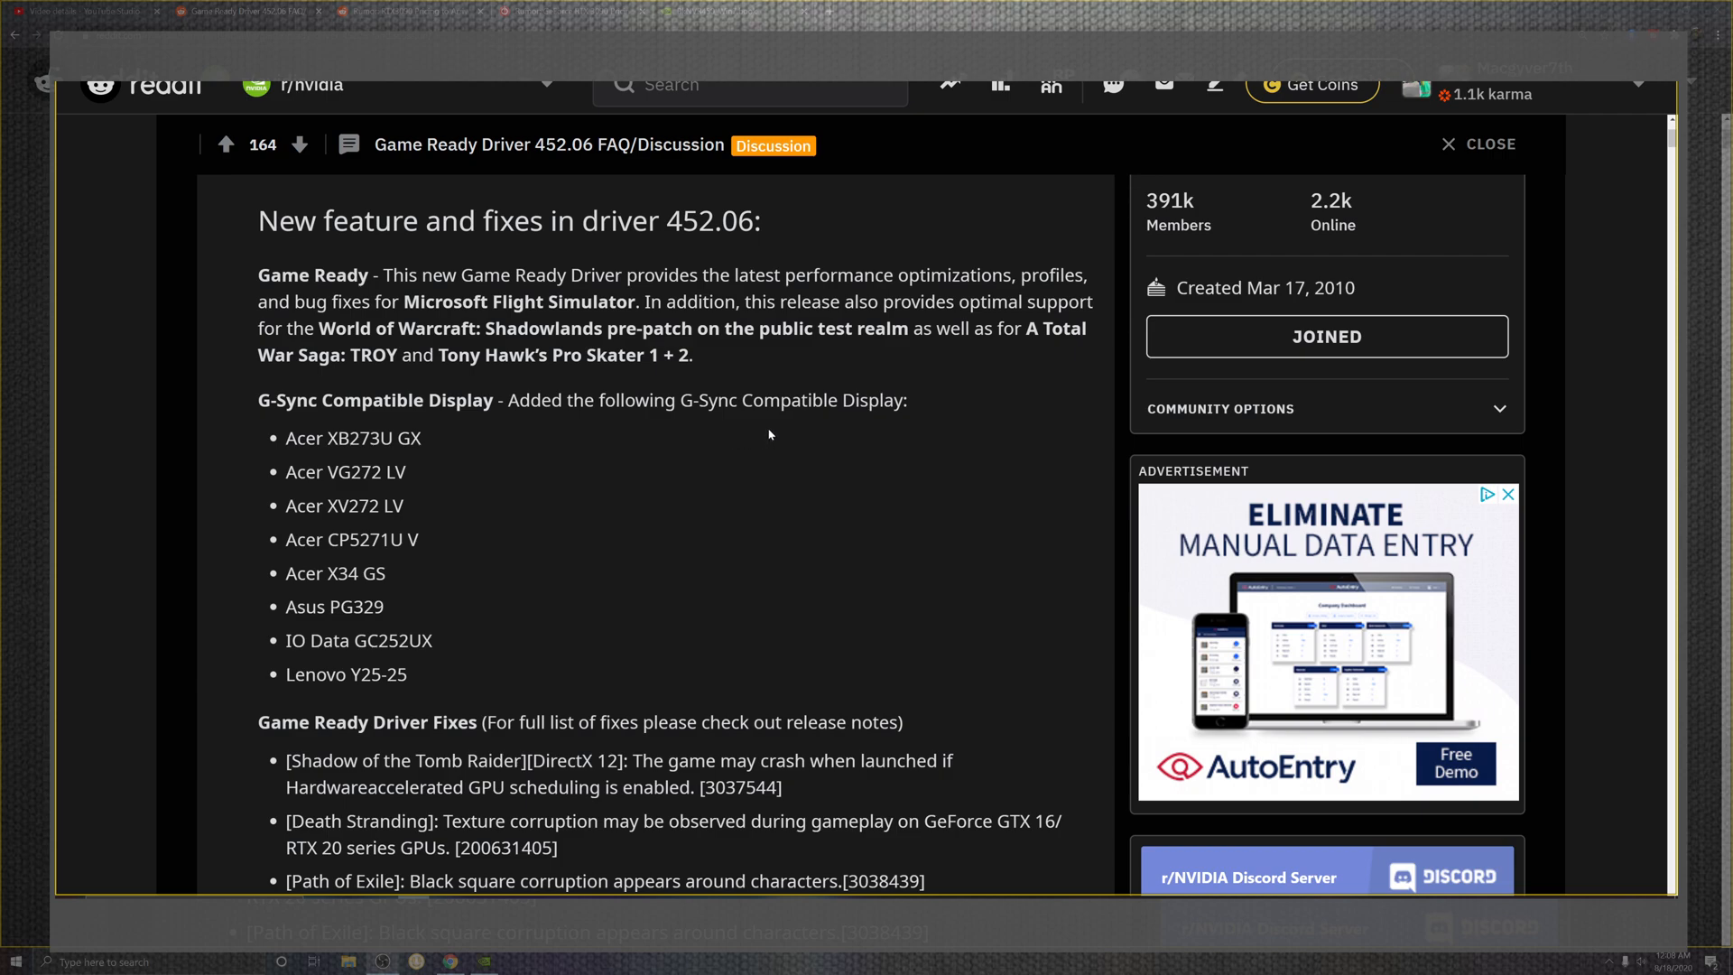
mouse_move(469, 533)
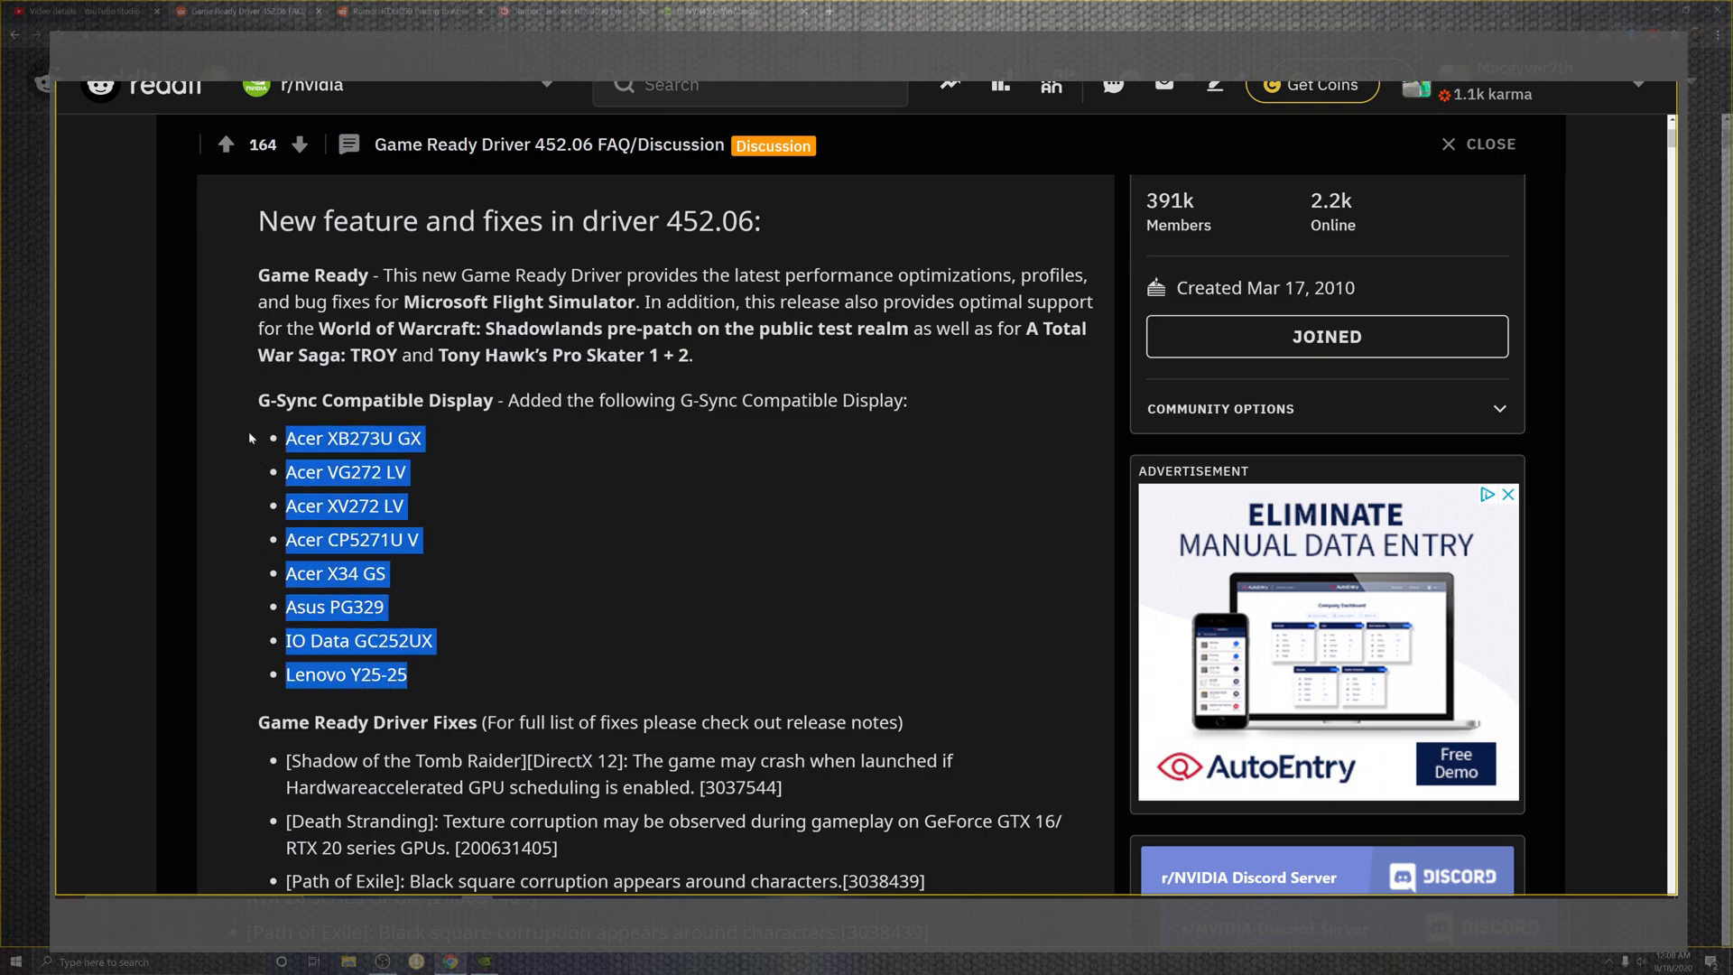
scroll("down", 3)
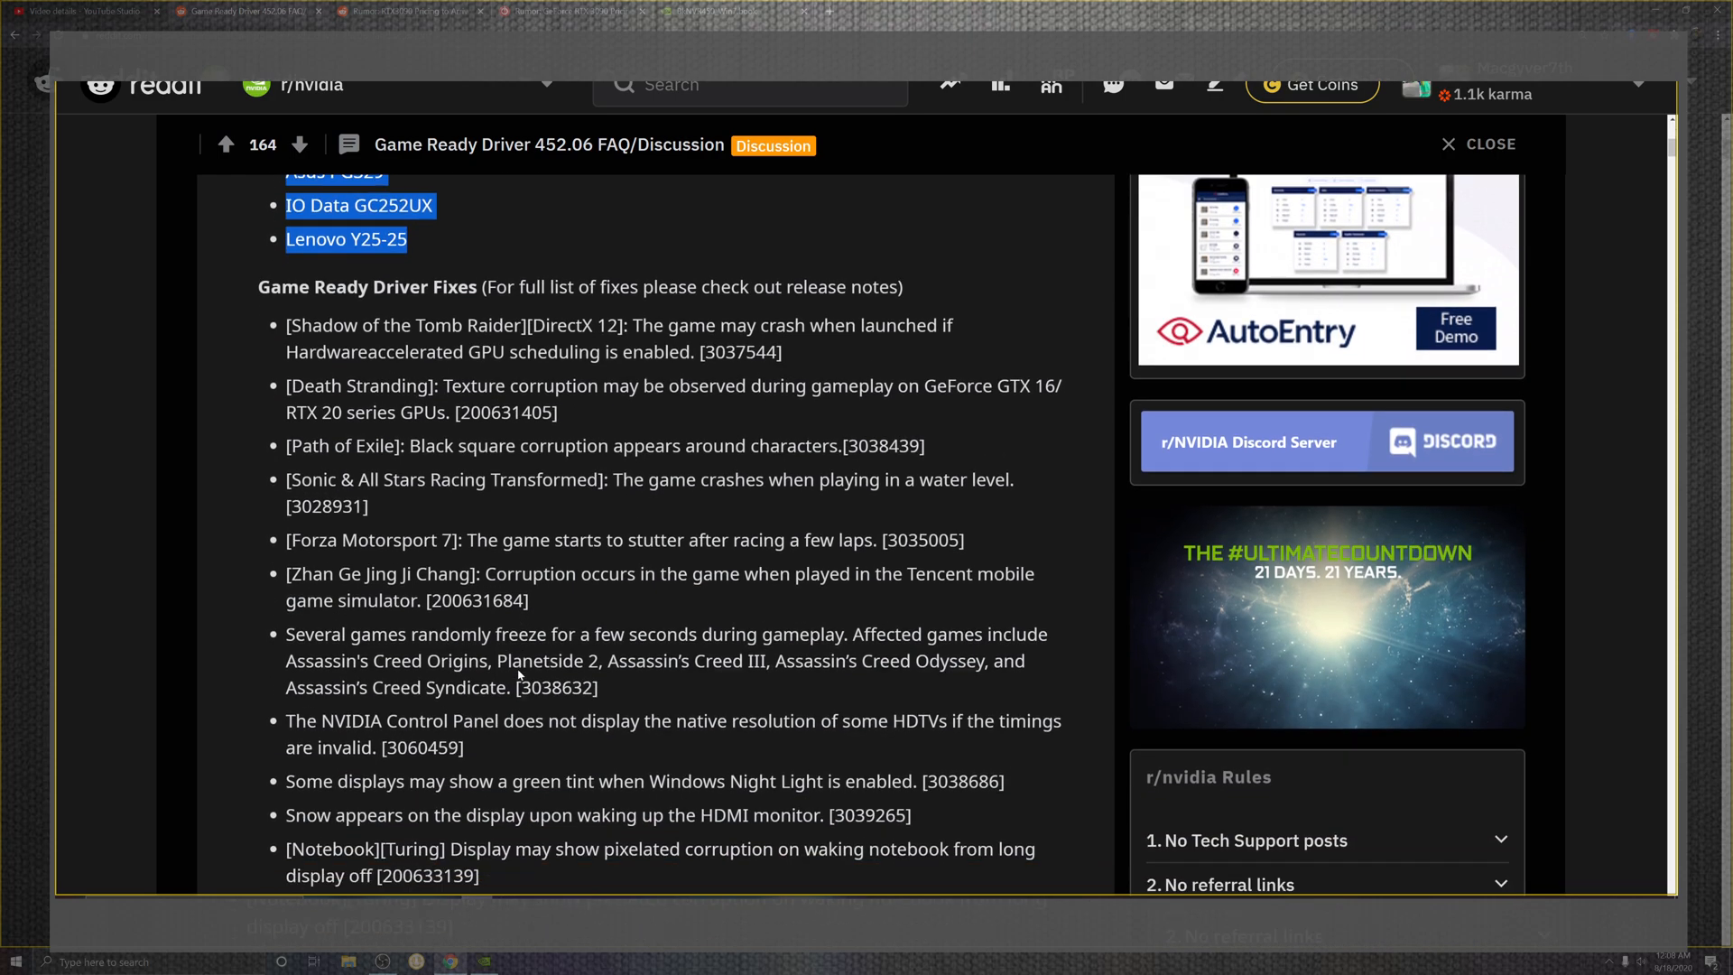
scroll("down", 3)
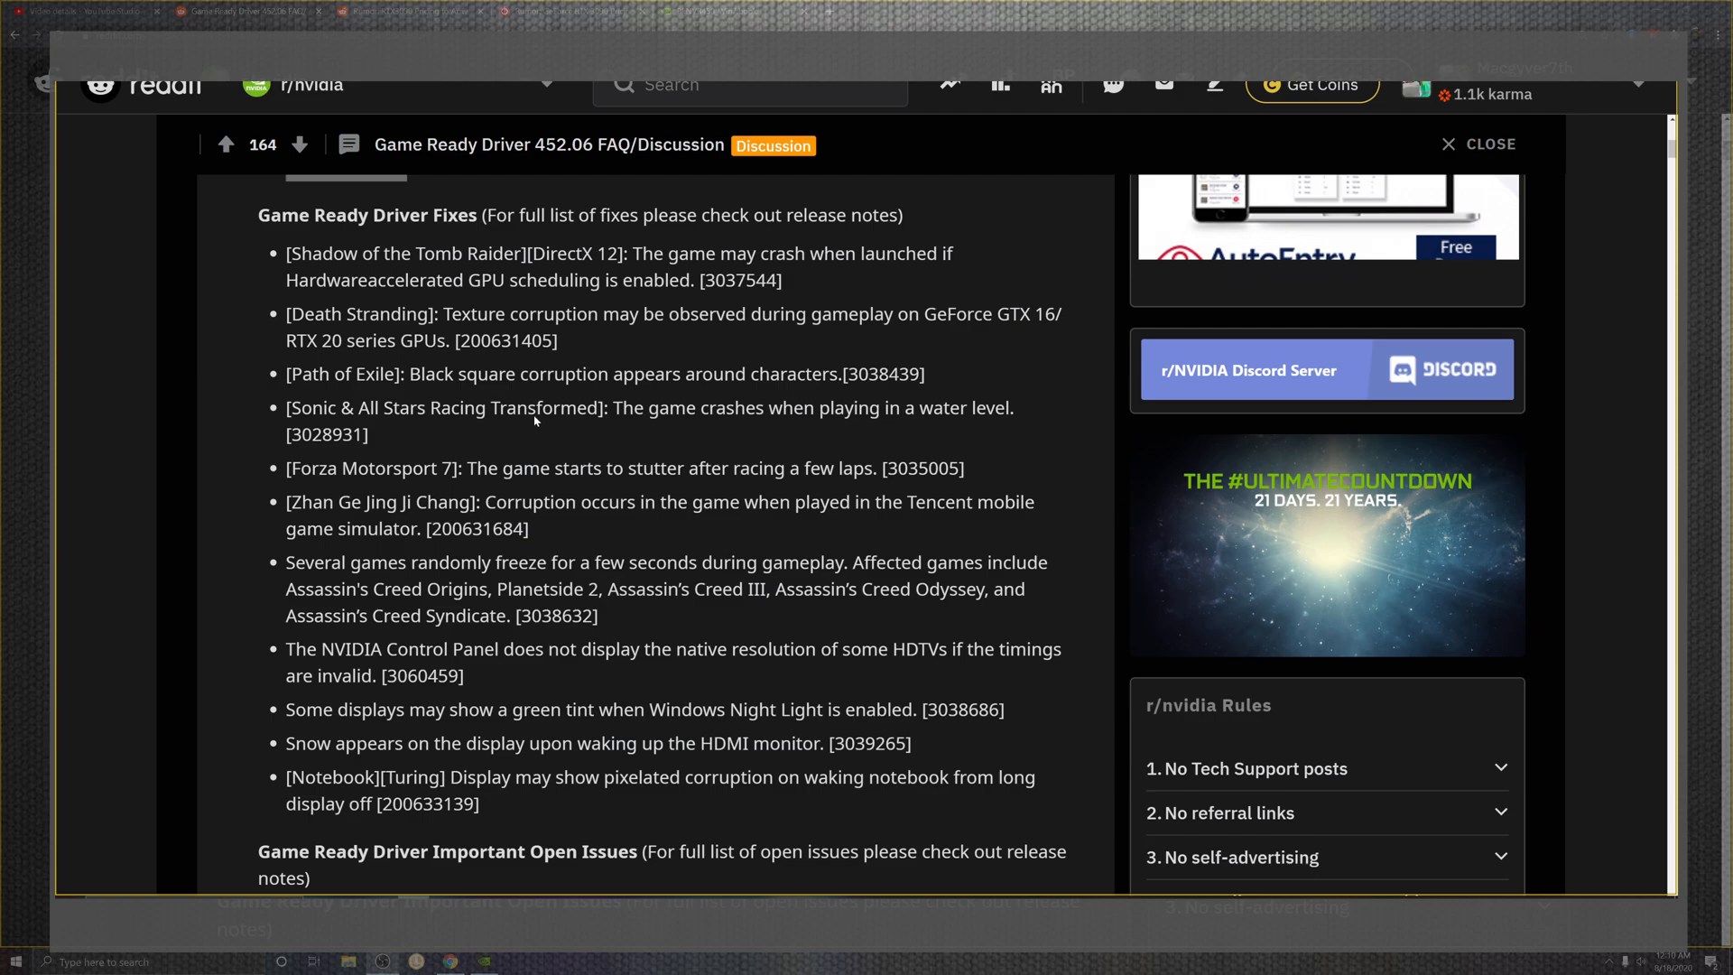
scroll("down", 3)
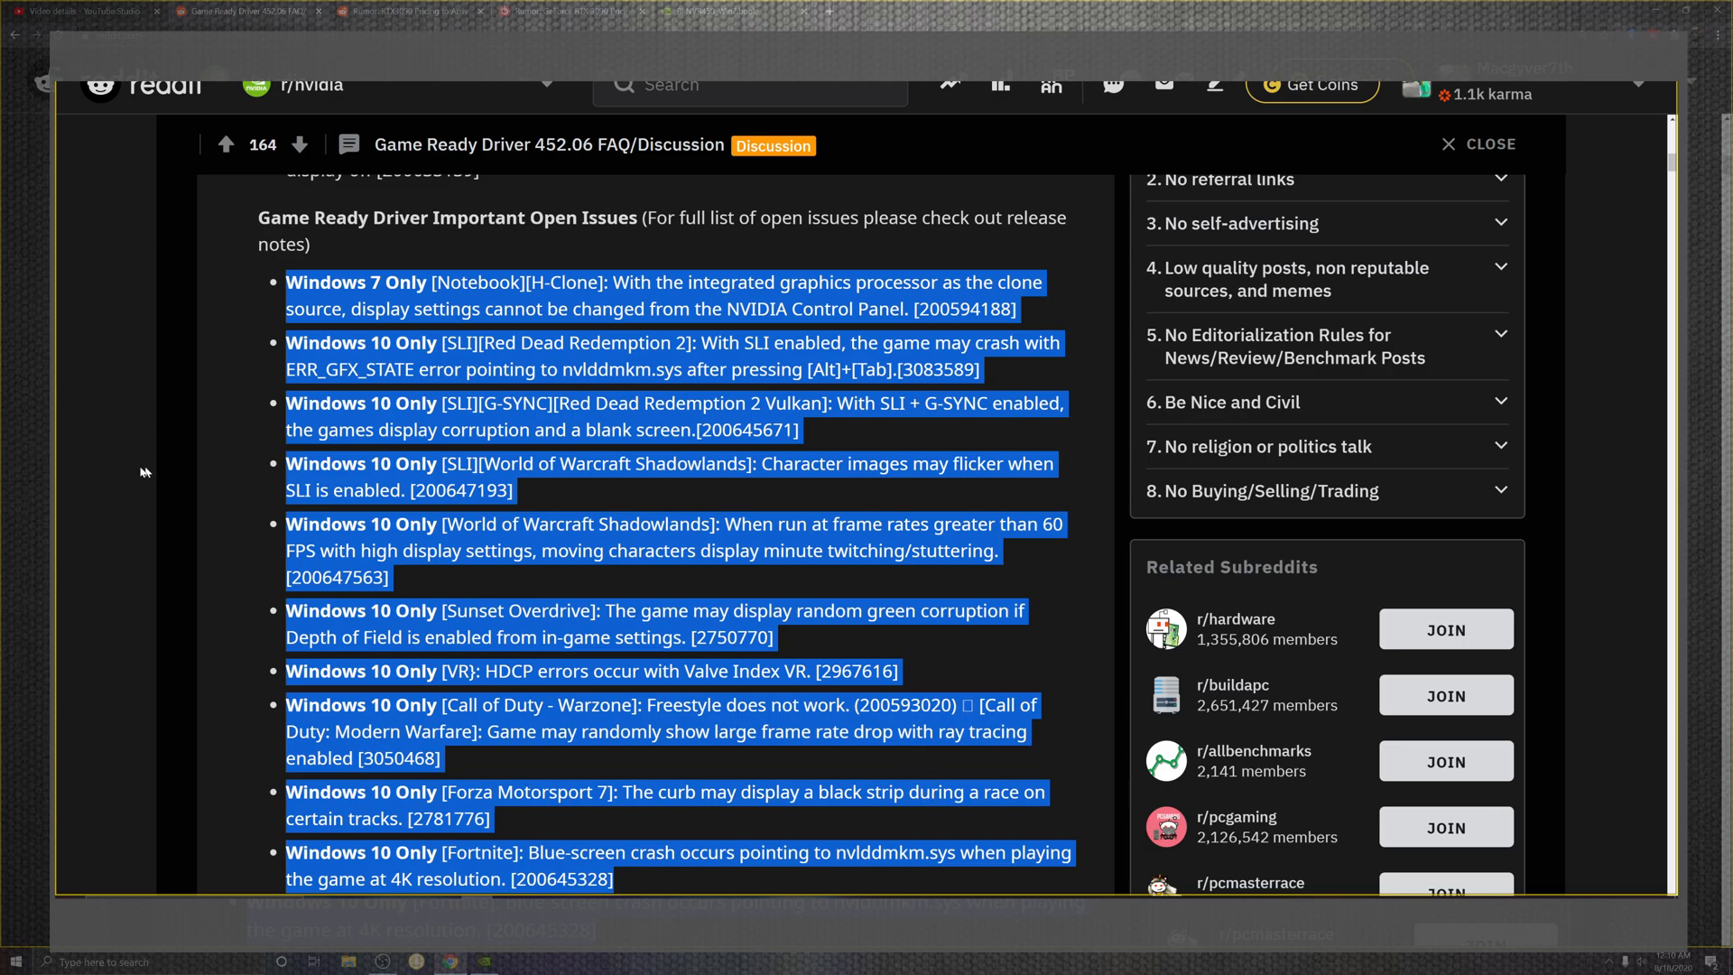
scroll("down", 3)
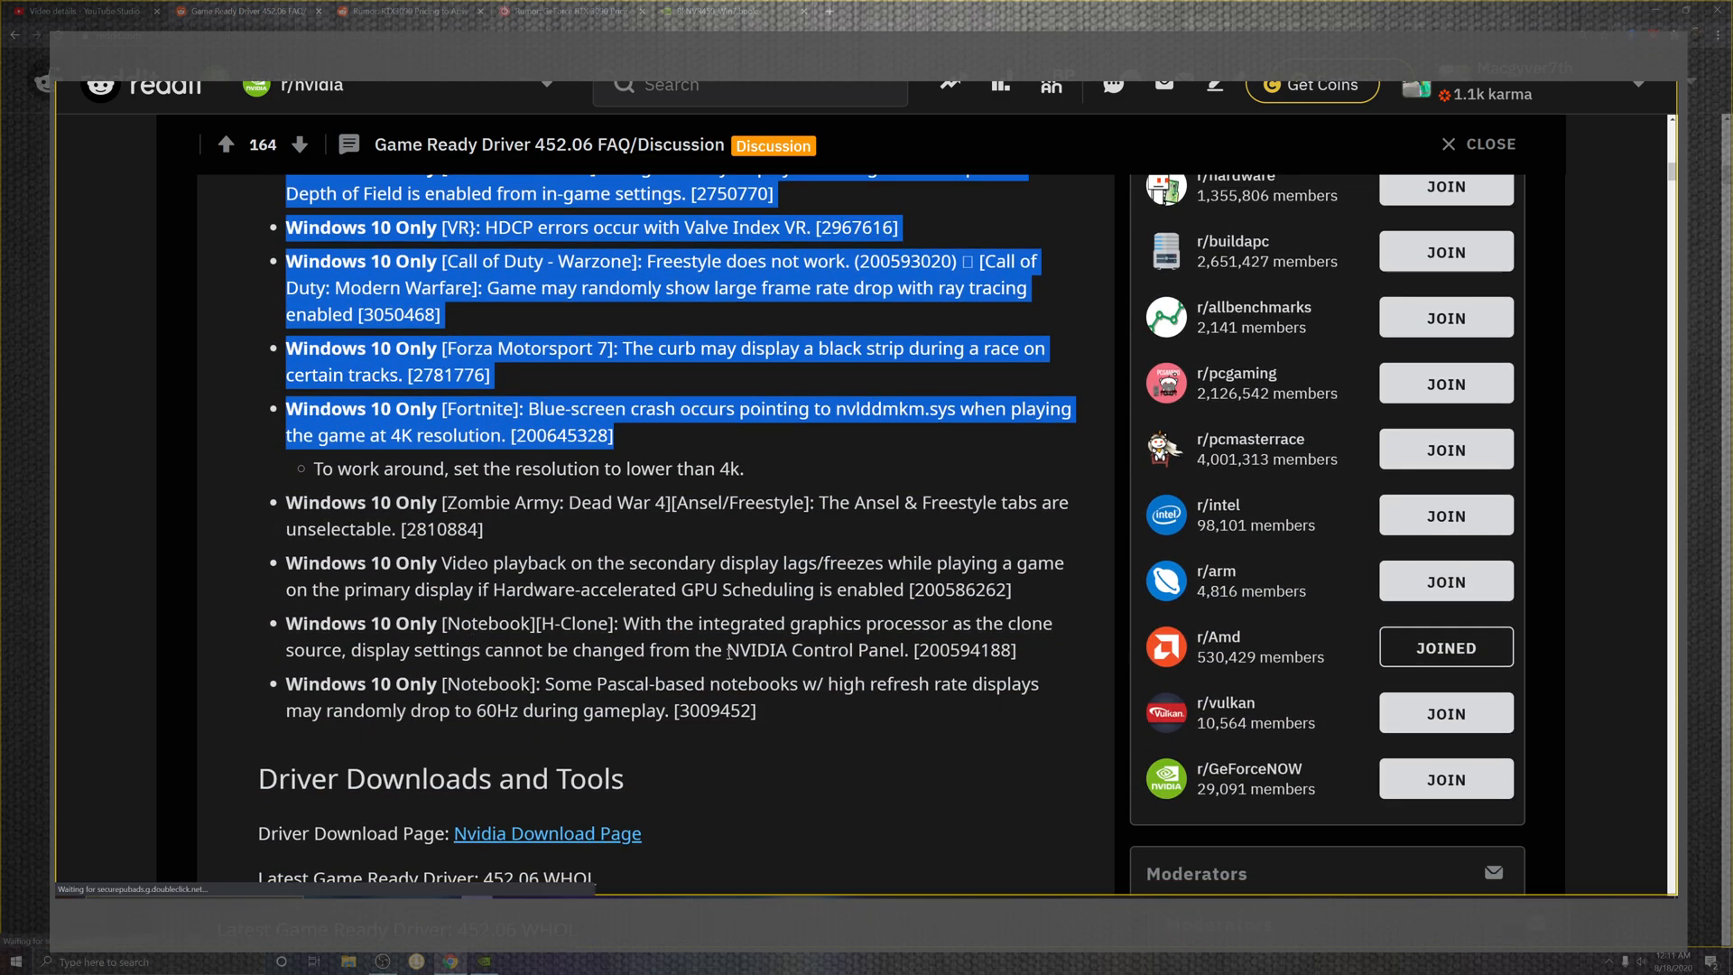